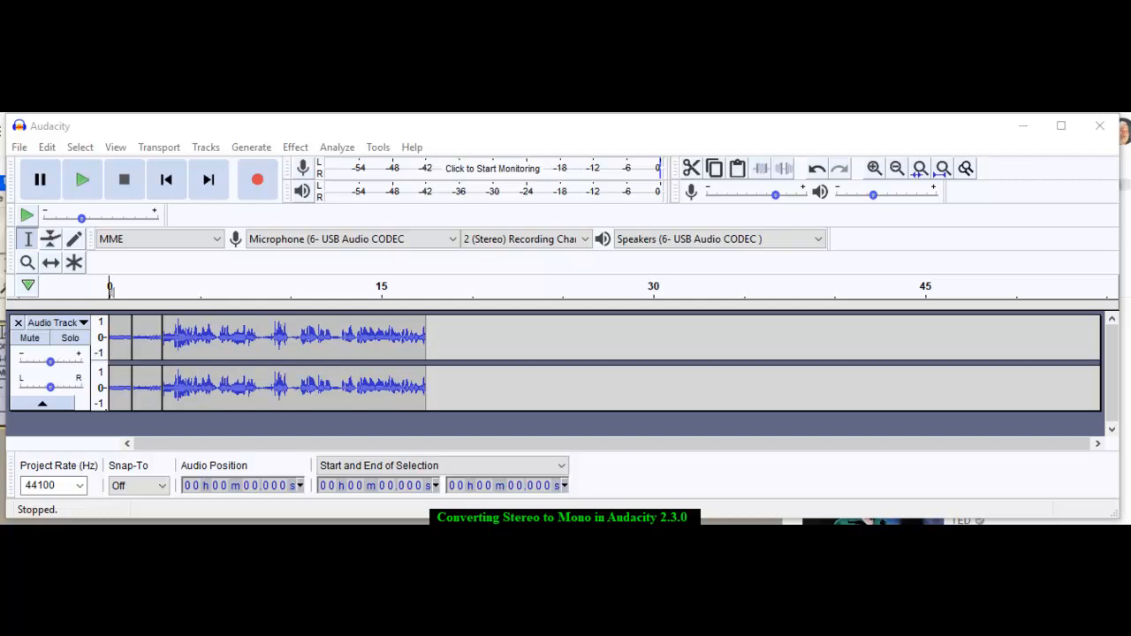
pyautogui.moveTo(495, 415)
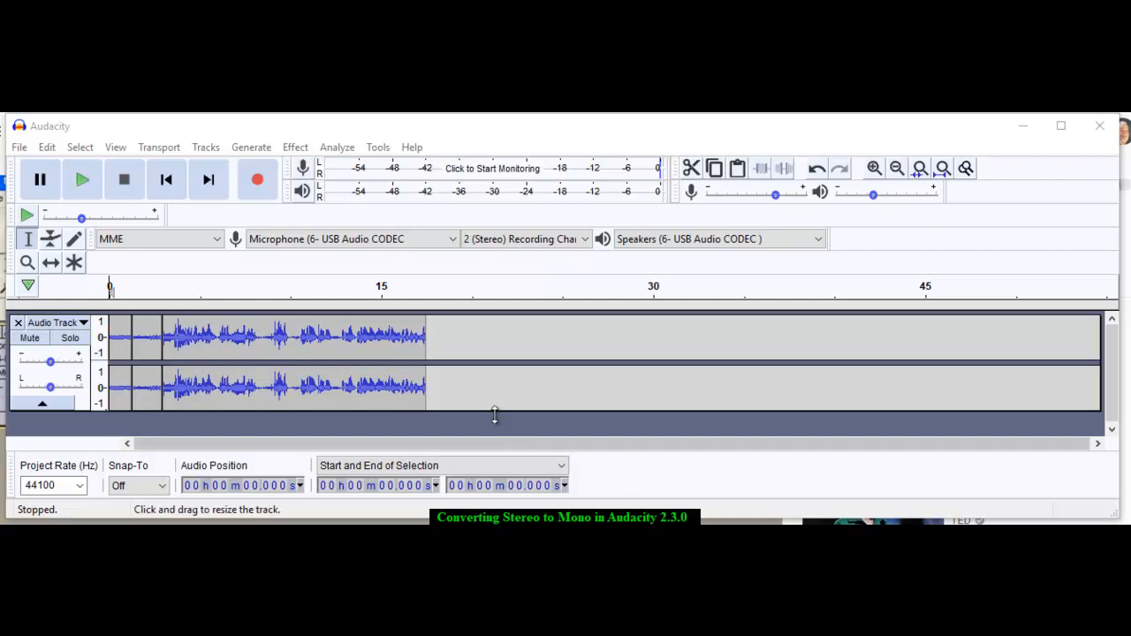
pyautogui.moveTo(470, 368)
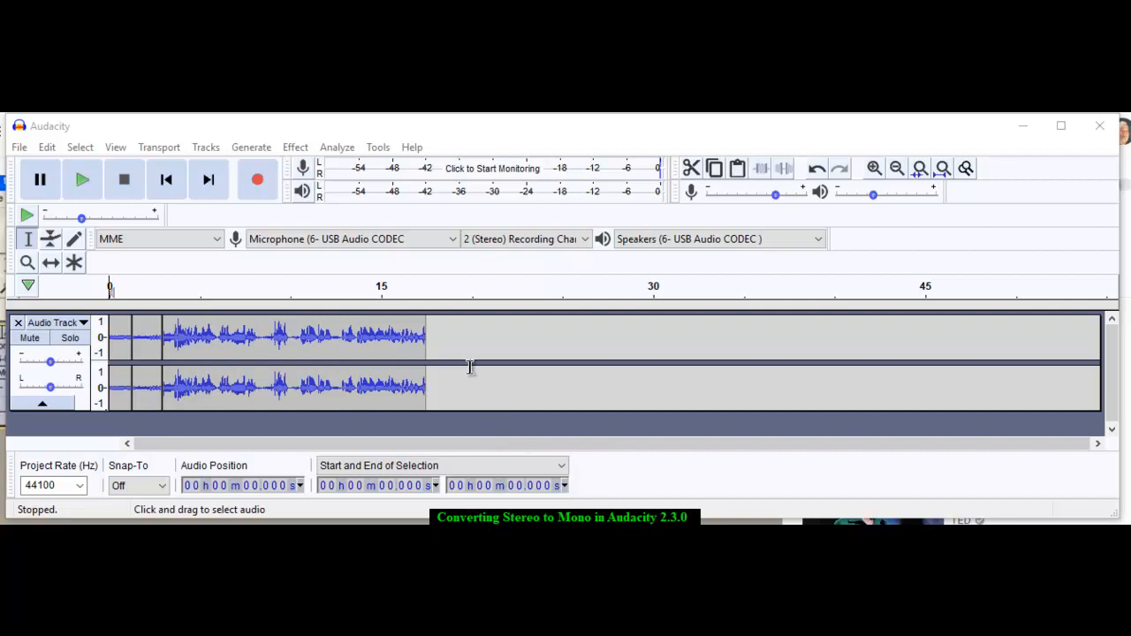
pyautogui.moveTo(273, 352)
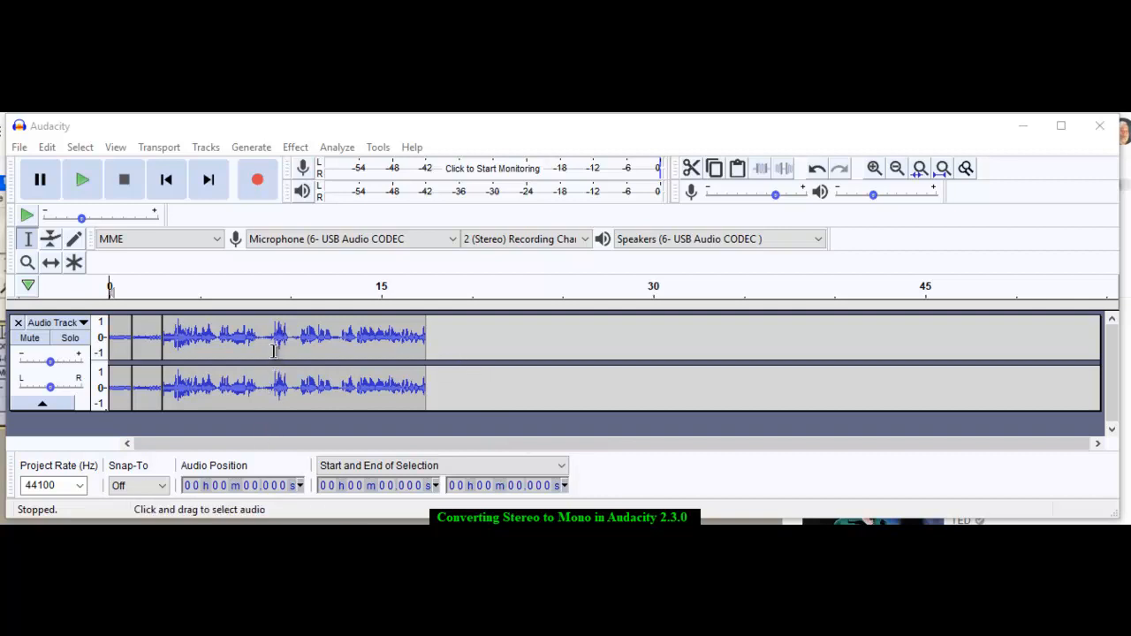
pyautogui.moveTo(266, 384)
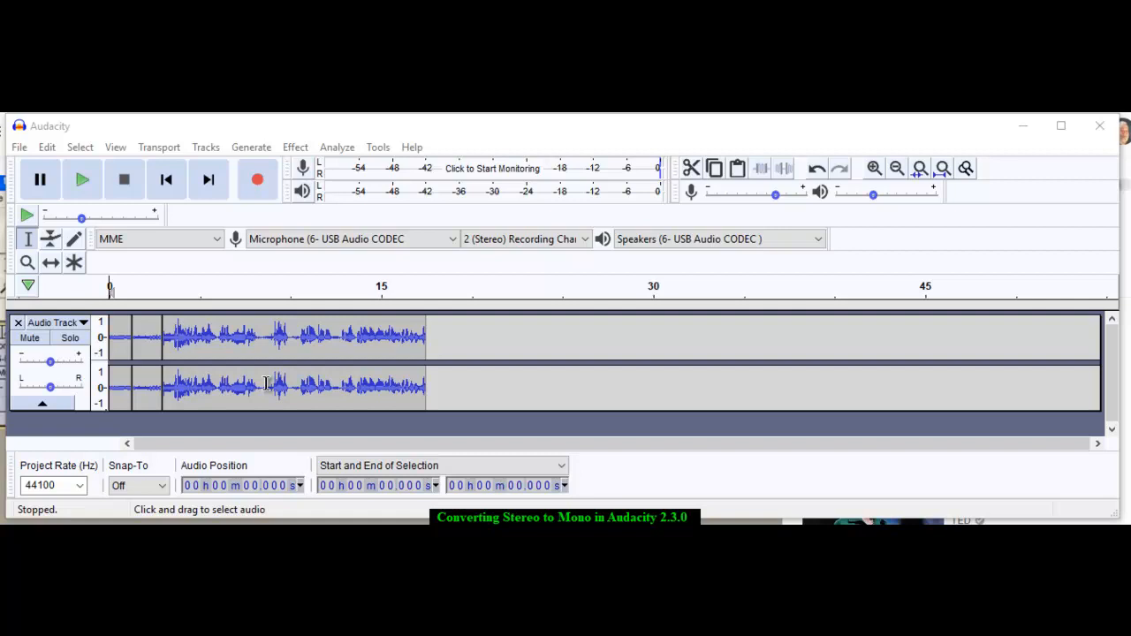
pyautogui.moveTo(260, 348)
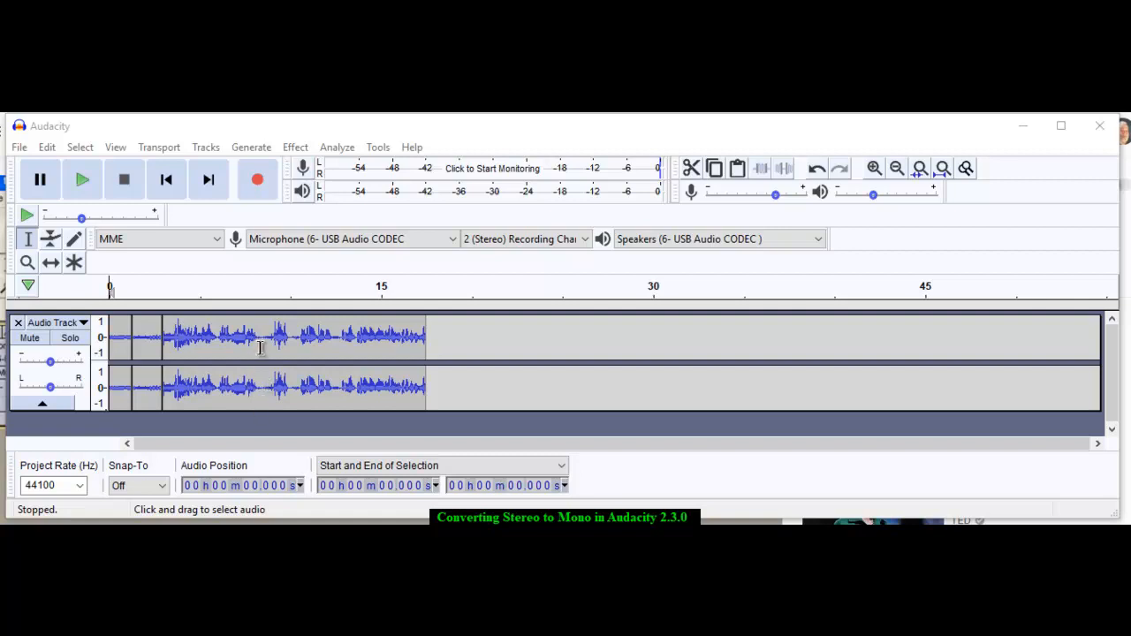
pyautogui.moveTo(264, 374)
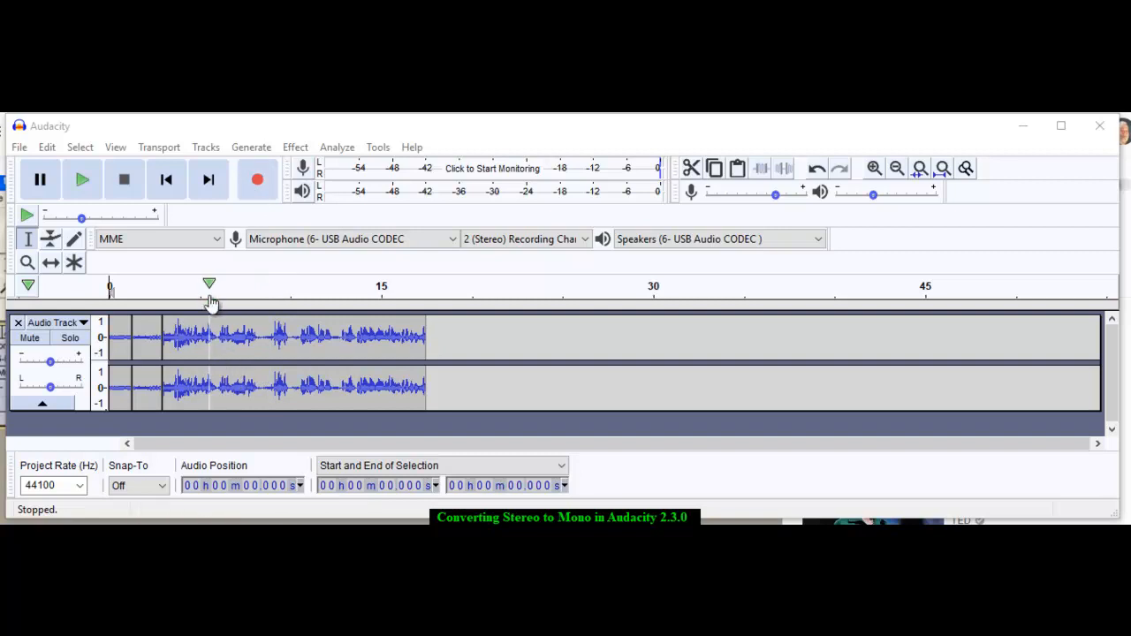
# Step: Select the whole stereo audio track so it can be mixed
pyautogui.click(205, 147)
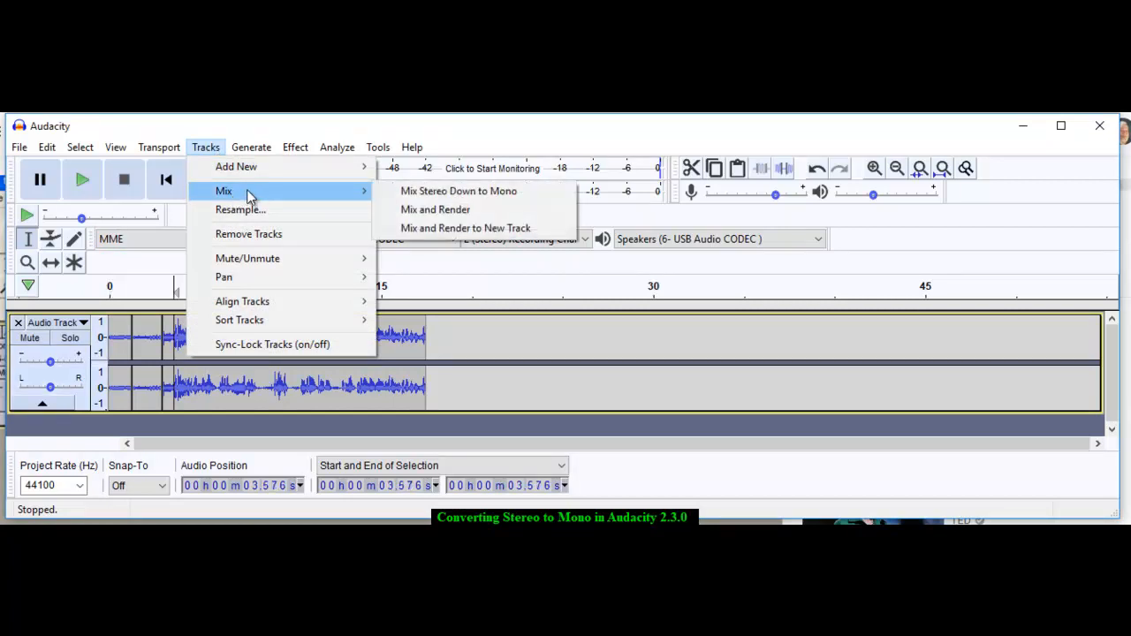
pyautogui.moveTo(458, 190)
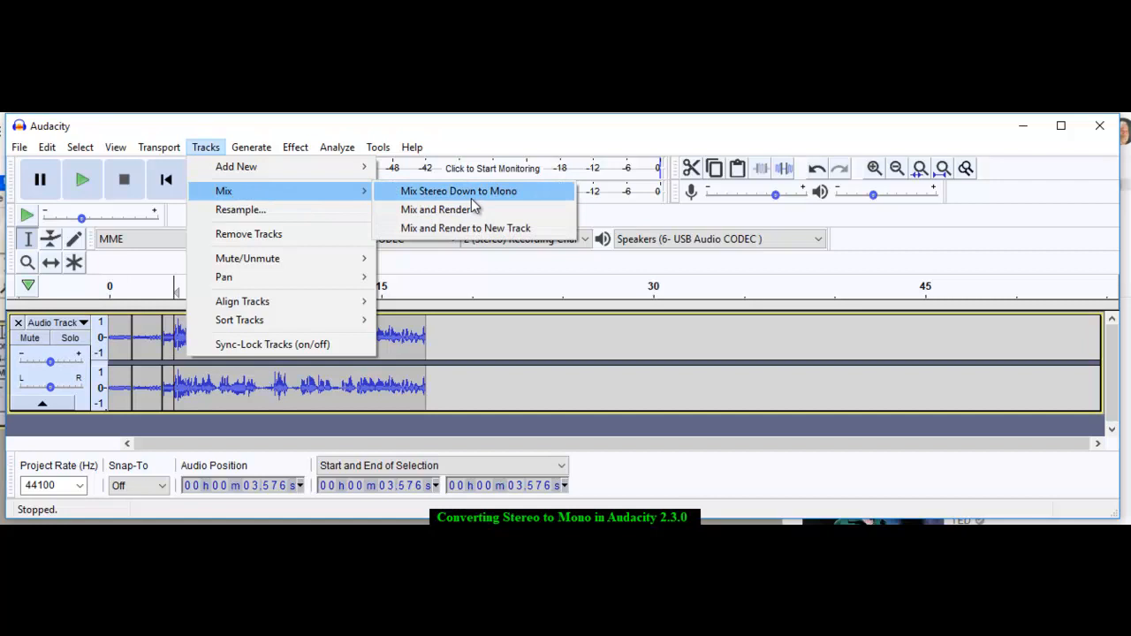
pyautogui.moveTo(504, 197)
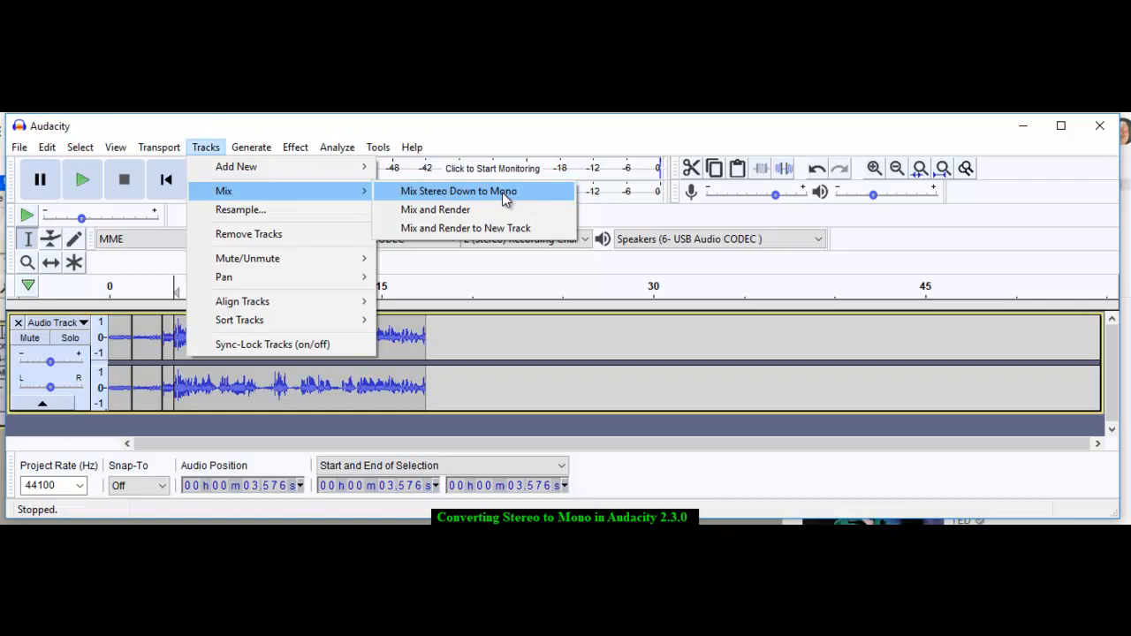
# Step: Mix the stereo track down to mono, then undo it to restore both channels
pyautogui.click(458, 191)
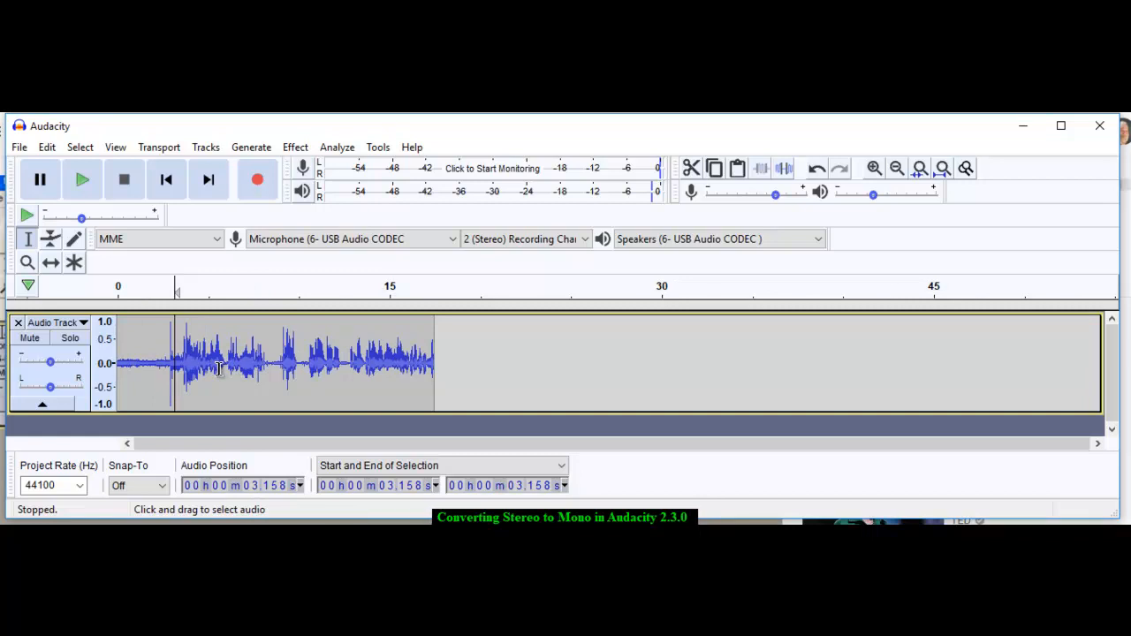
pyautogui.click(46, 147)
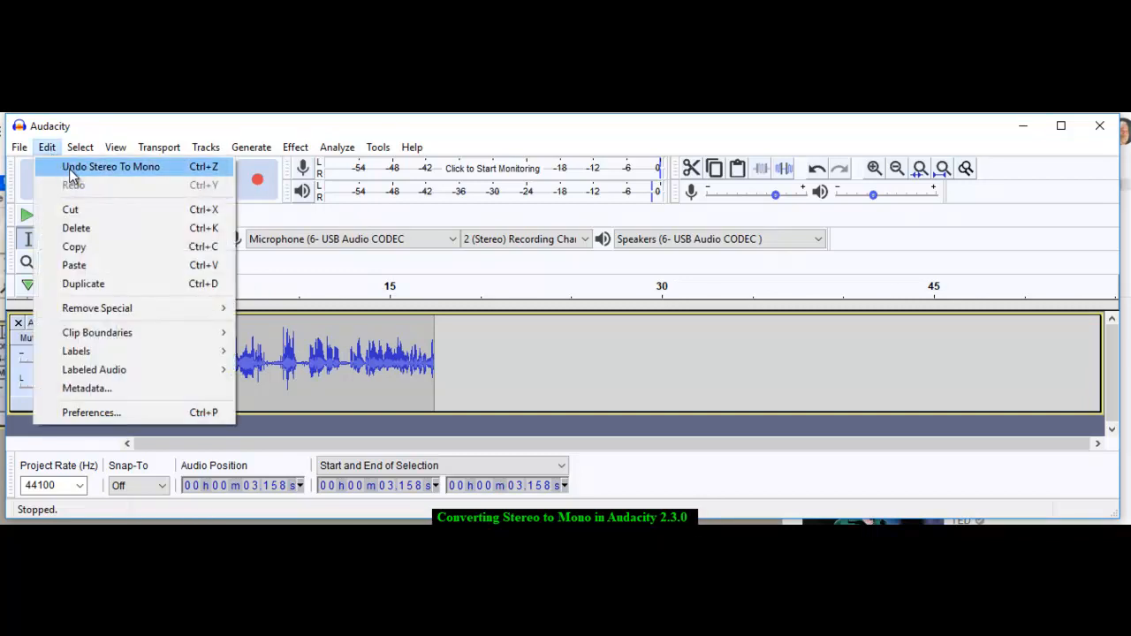
pyautogui.click(110, 167)
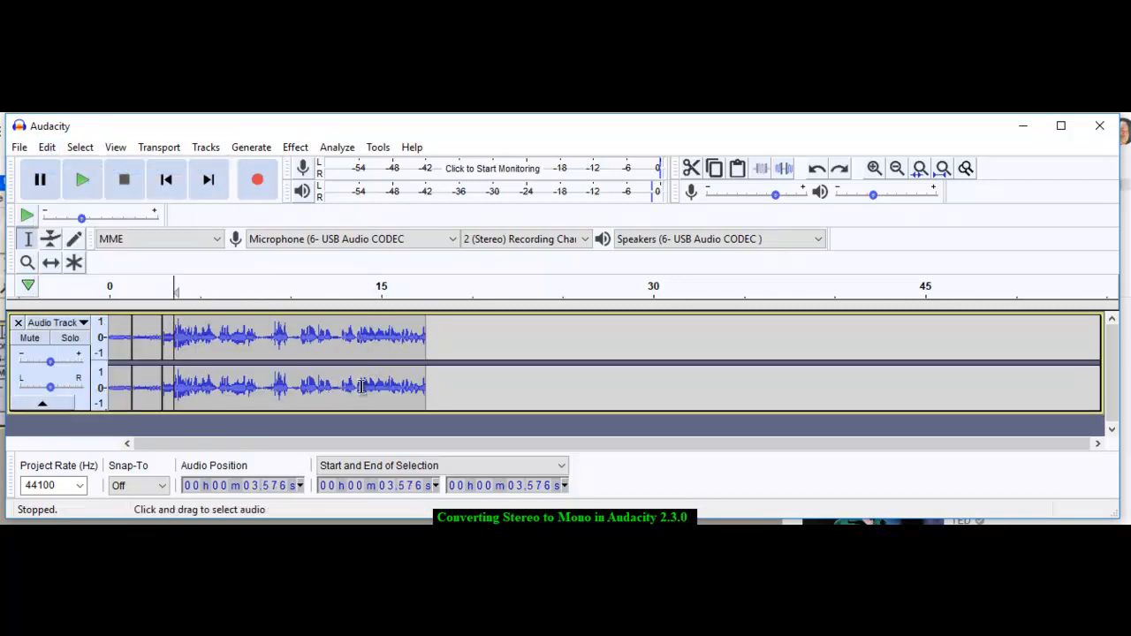
pyautogui.moveTo(225, 308)
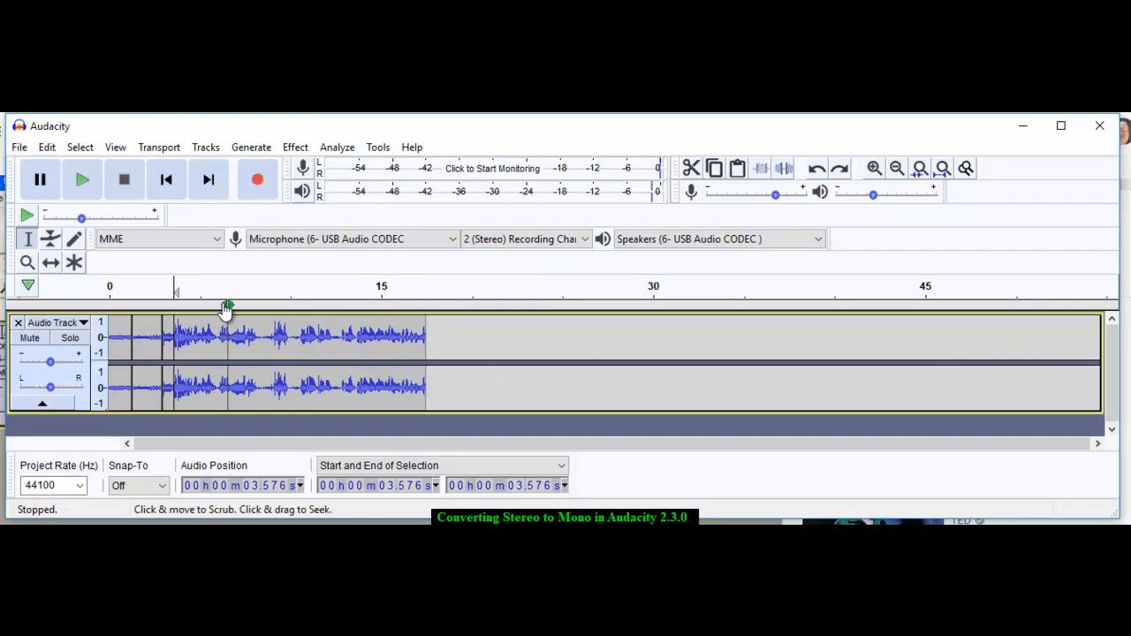
# Step: Mix the stereo track down to a single mono track via Tracks > Mix
pyautogui.click(205, 146)
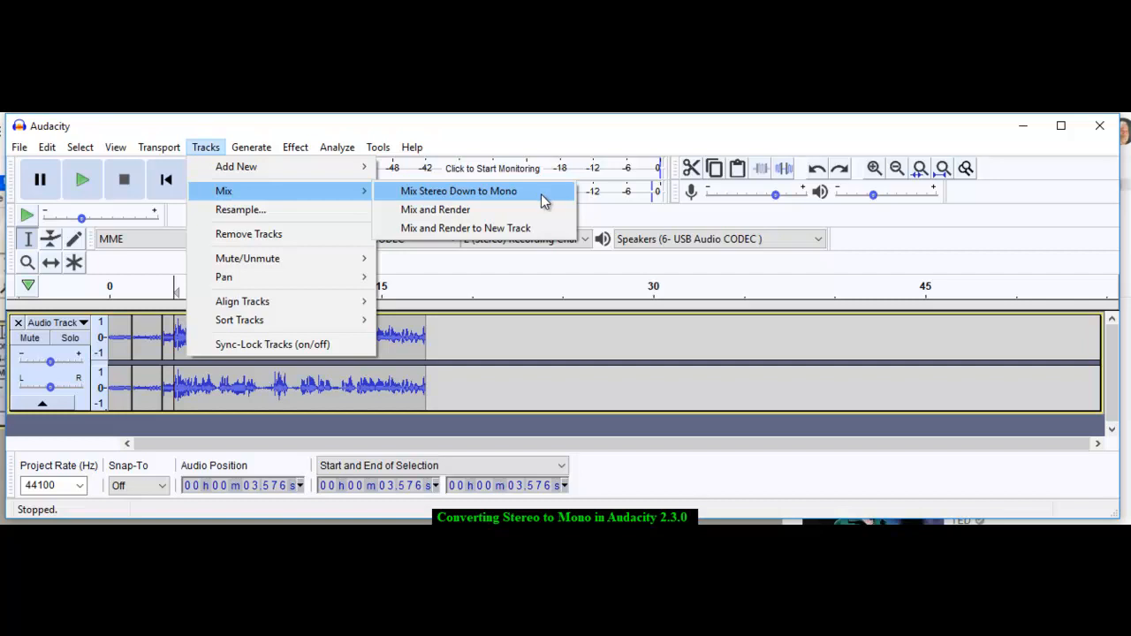
pyautogui.click(457, 191)
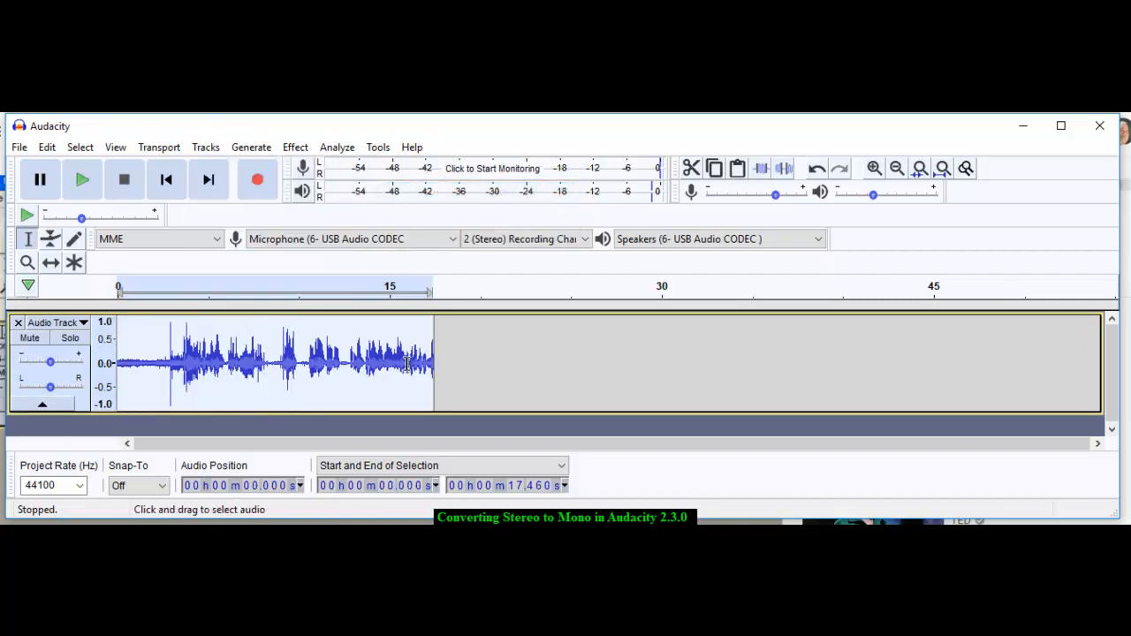